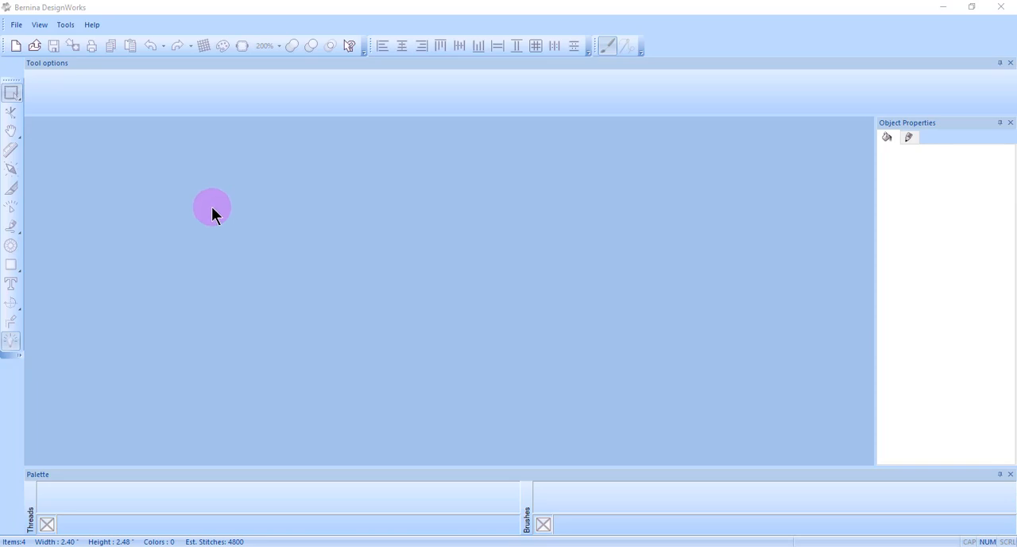
{"action": "mouse_move", "coordinate": [208, 213]}
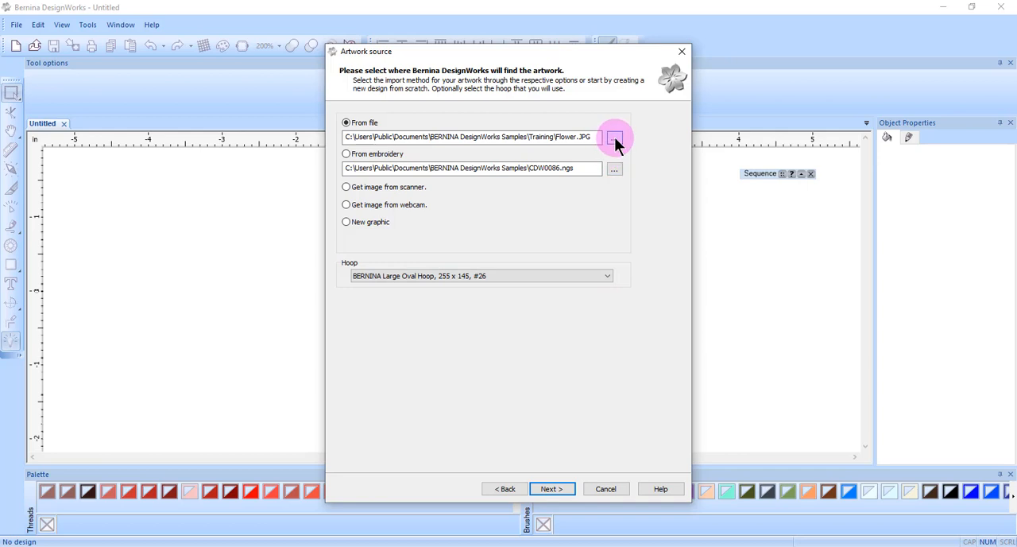
- Select owl_1.tif as the artwork source and choose to open it as photo paint
{"action": "left_click", "coordinate": [613, 136]}
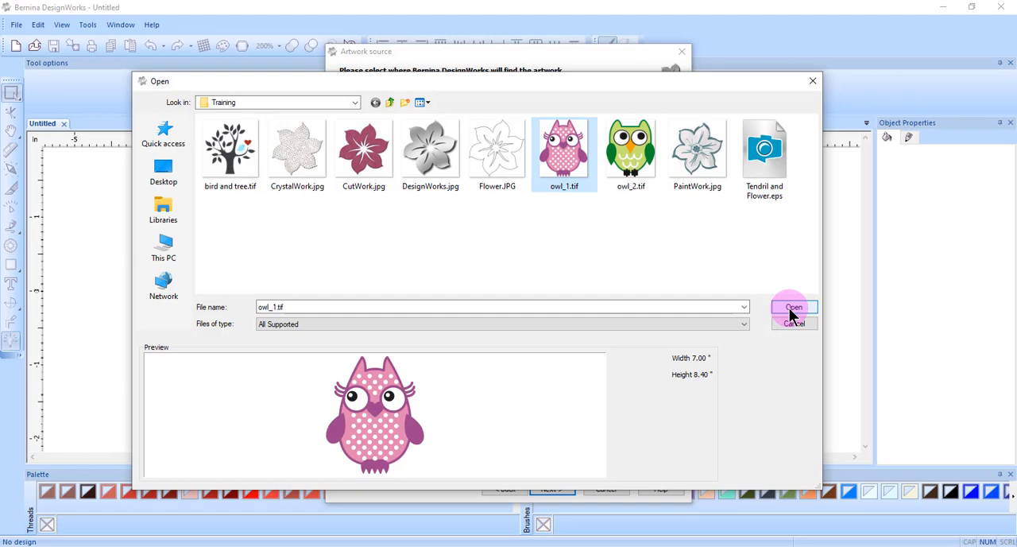
{"action": "left_click", "coordinate": [793, 309]}
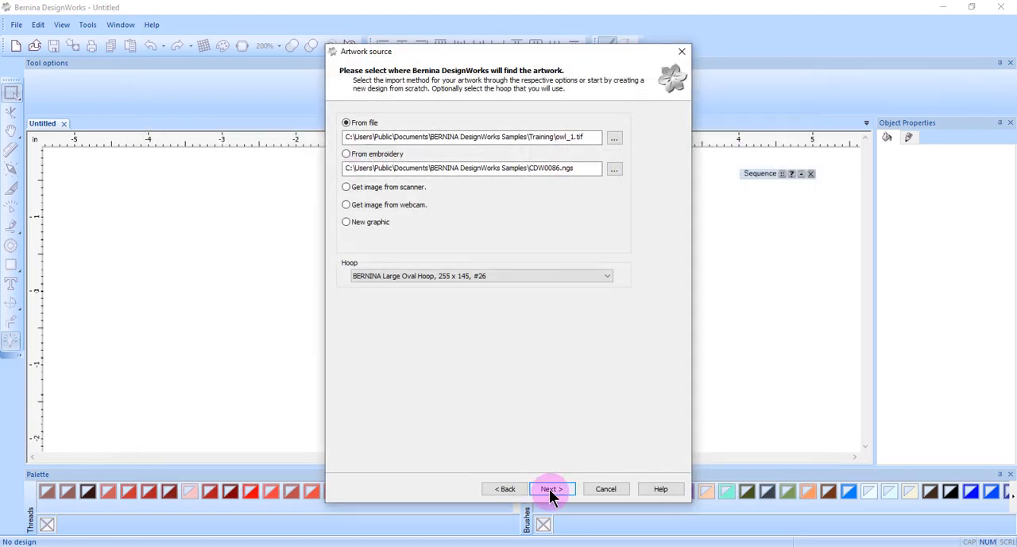
{"action": "left_click", "coordinate": [550, 487]}
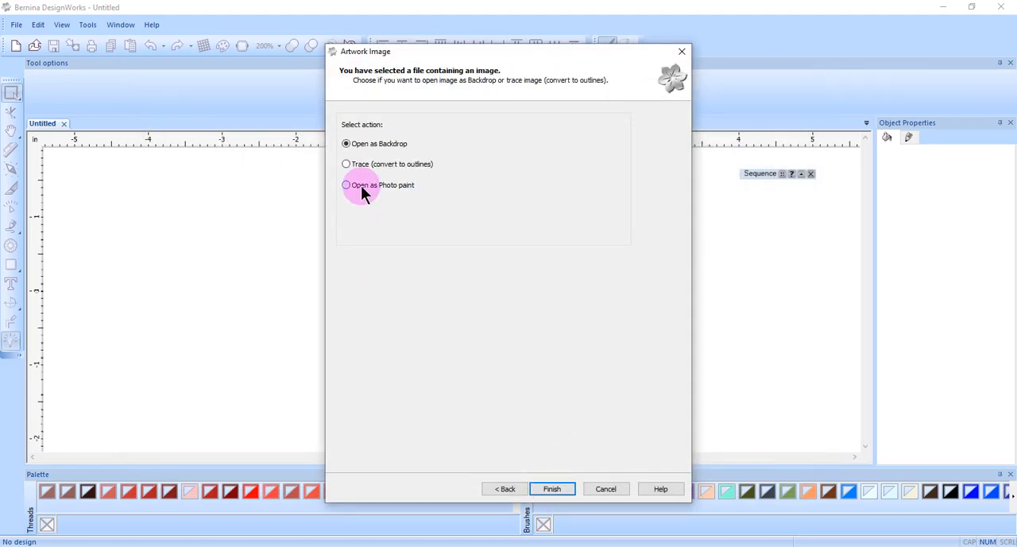
{"action": "left_click", "coordinate": [347, 184]}
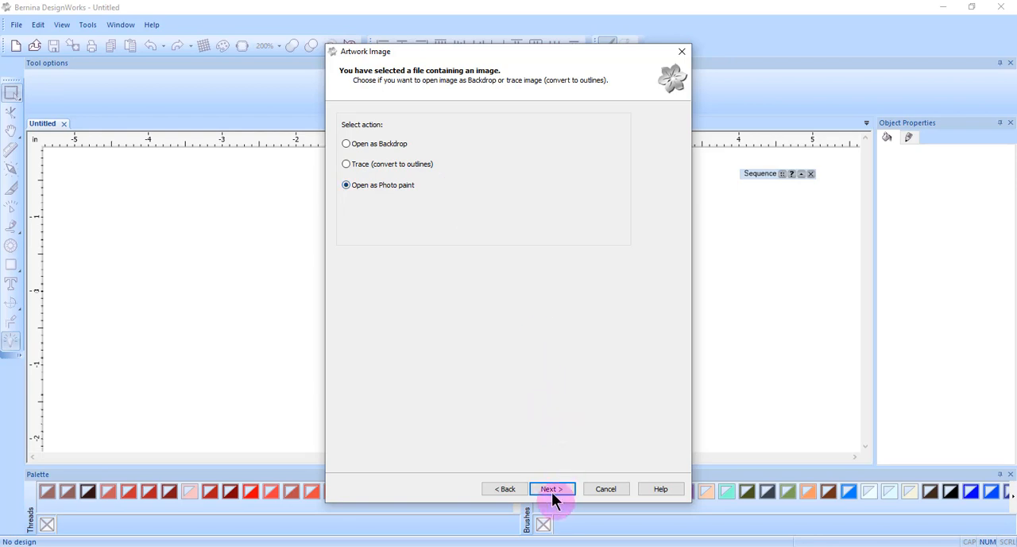
- Reduce the owl to four brushes — yellow, fuchsia, cyan, black — and finish onto the canvas
{"action": "left_click", "coordinate": [550, 488]}
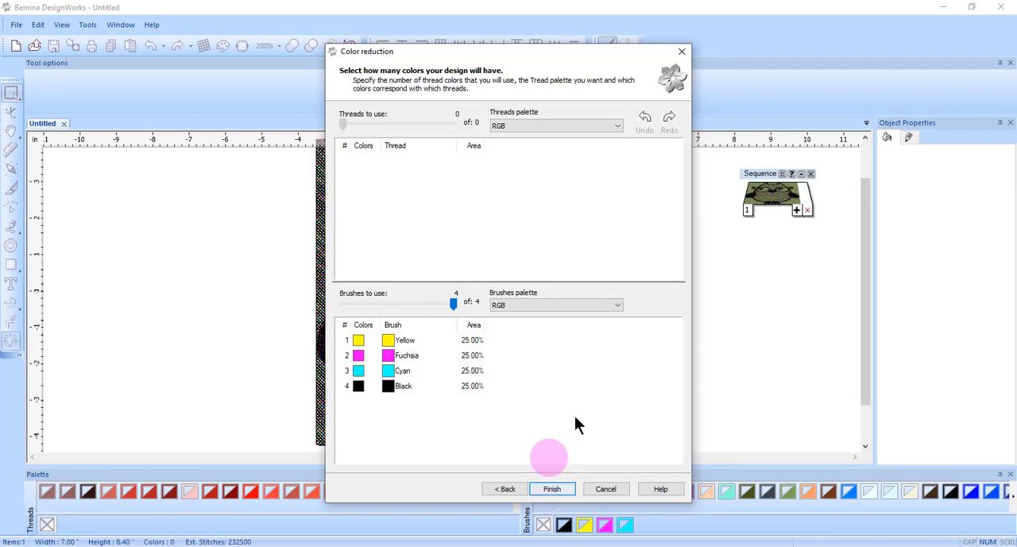
{"action": "mouse_move", "coordinate": [436, 356]}
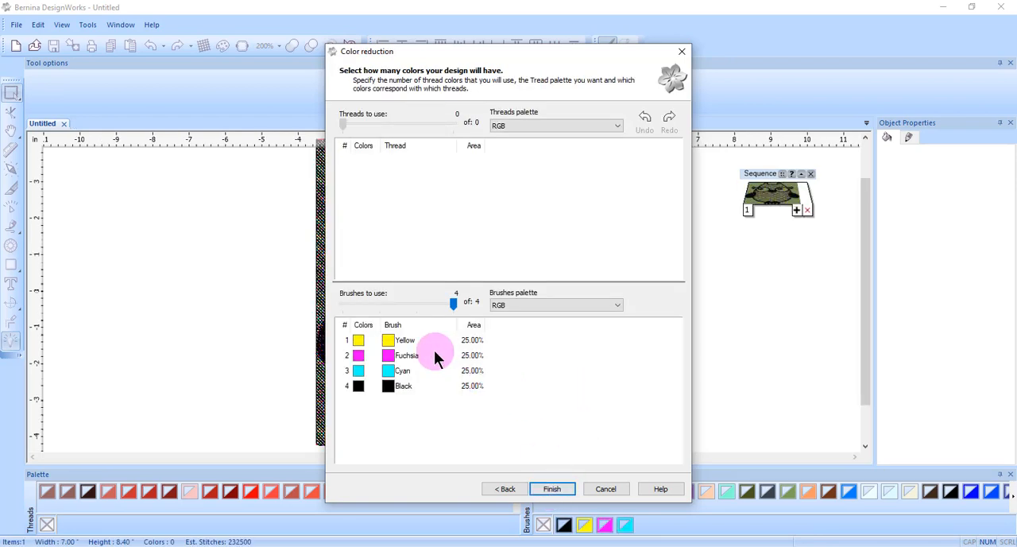
{"action": "mouse_move", "coordinate": [436, 435]}
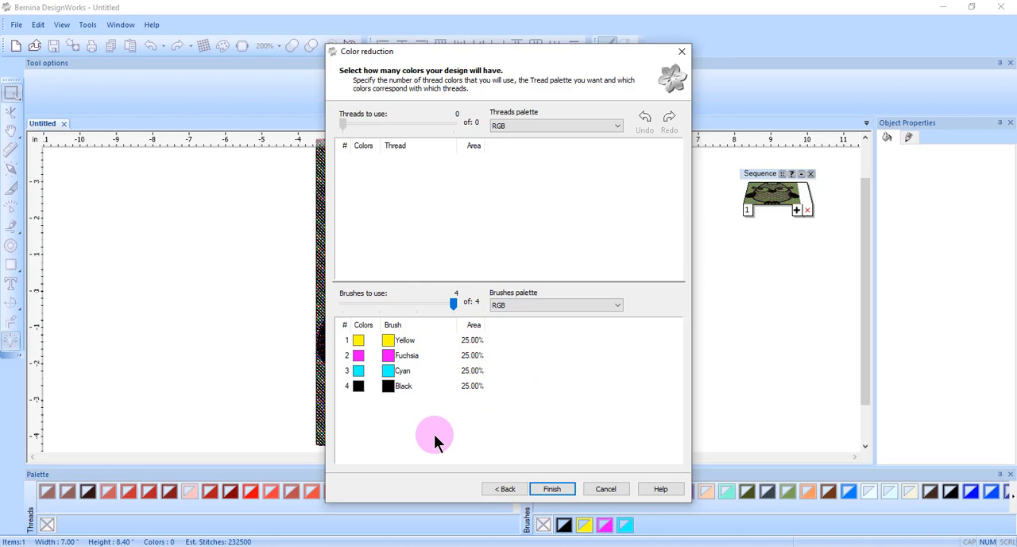
{"action": "mouse_move", "coordinate": [445, 433]}
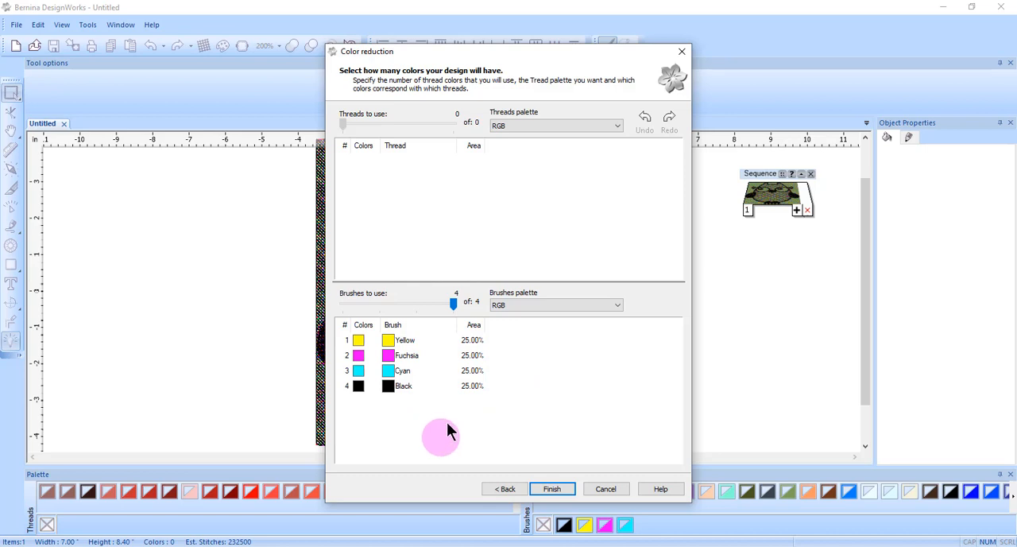
{"action": "mouse_move", "coordinate": [461, 432]}
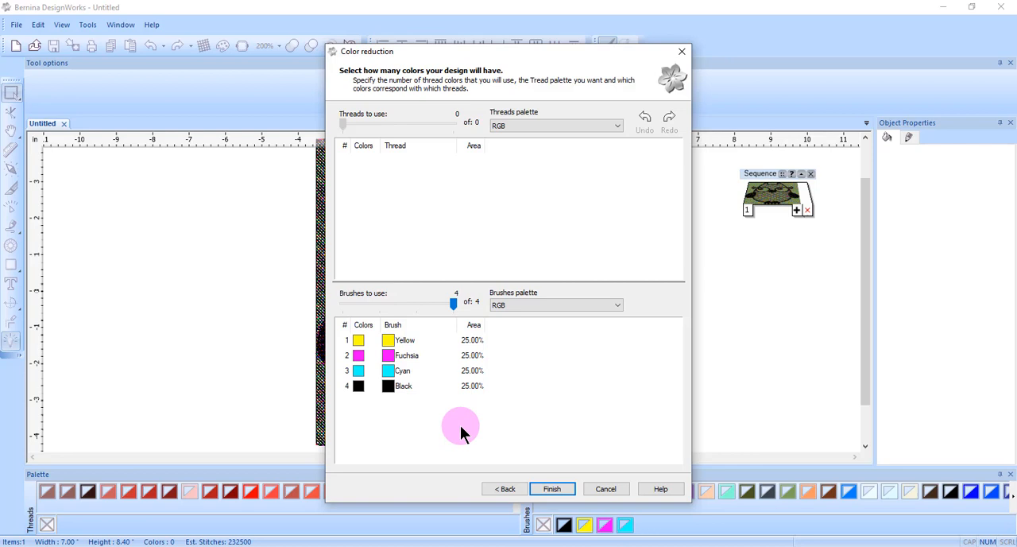
{"action": "mouse_move", "coordinate": [504, 489]}
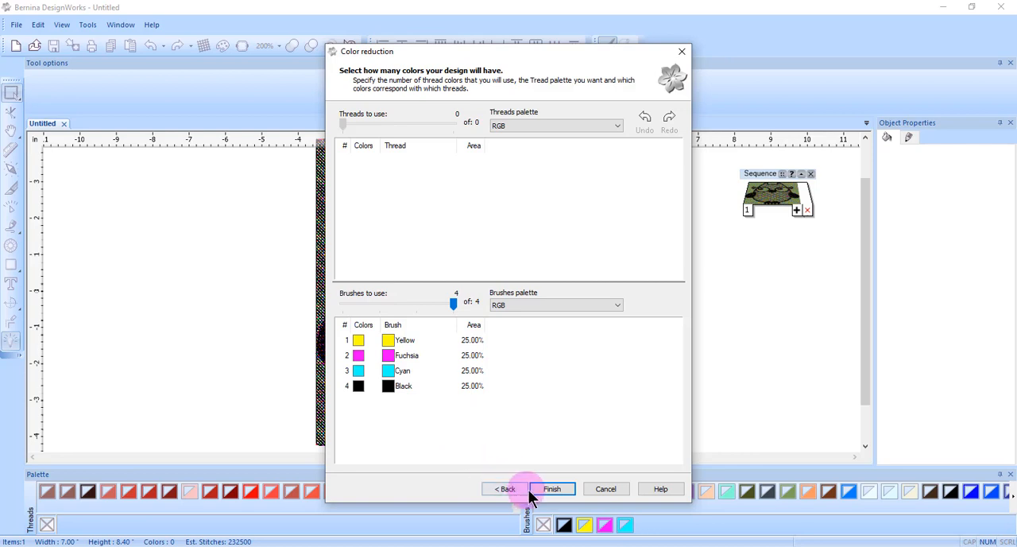
{"action": "mouse_move", "coordinate": [585, 453]}
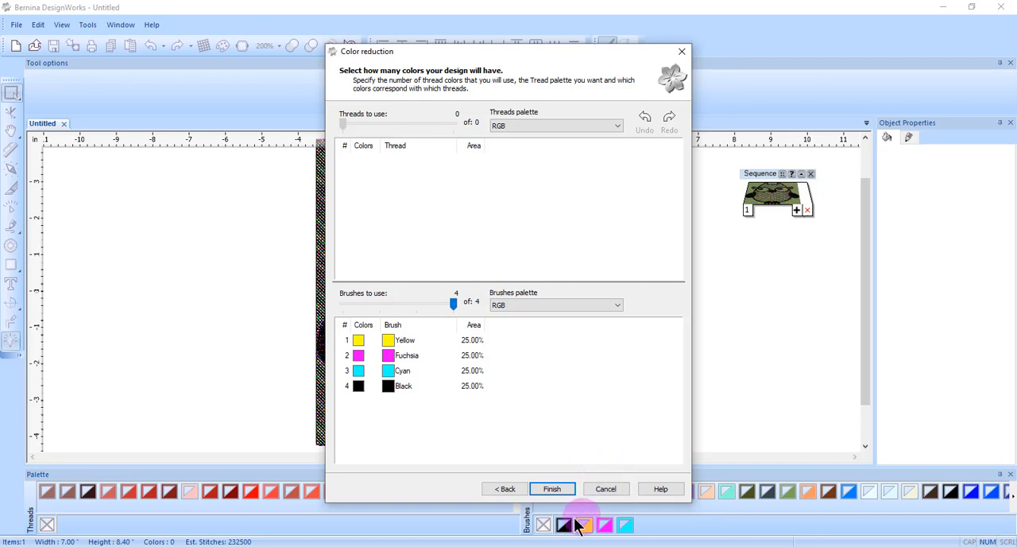
{"action": "left_click", "coordinate": [551, 488]}
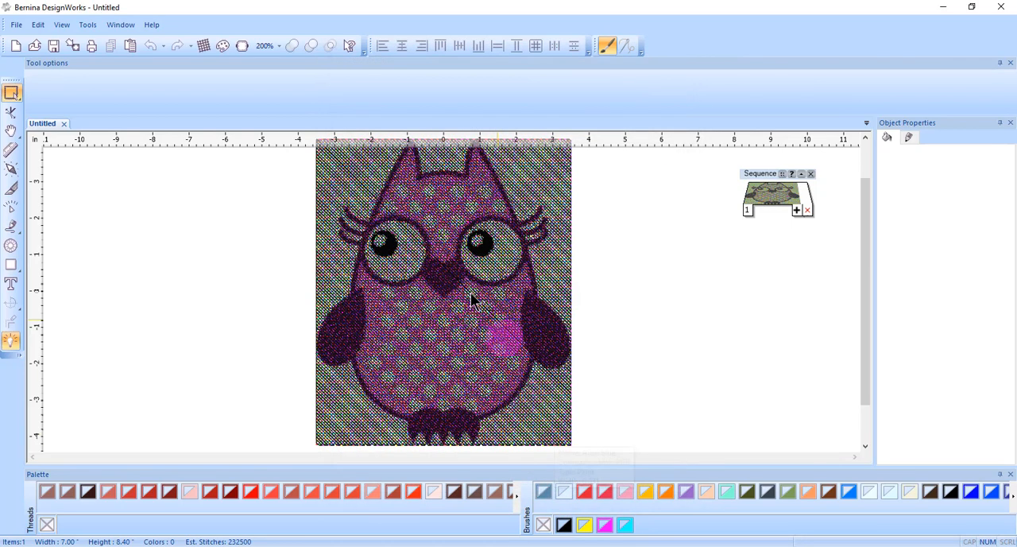
{"action": "left_click", "coordinate": [136, 230]}
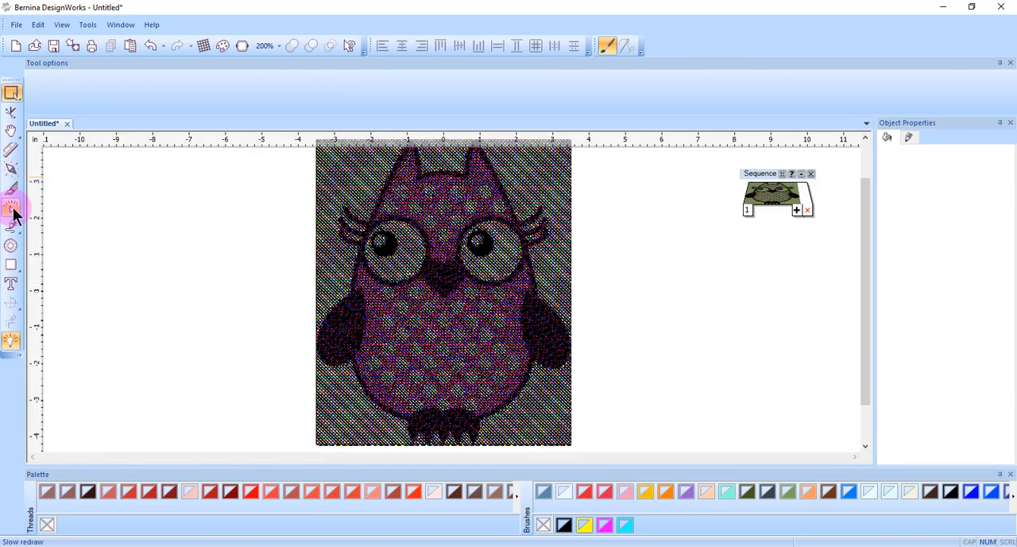
- Run a slow redraw of the owl, stepping through each of the four colours, then stop
{"action": "left_click", "coordinate": [12, 207]}
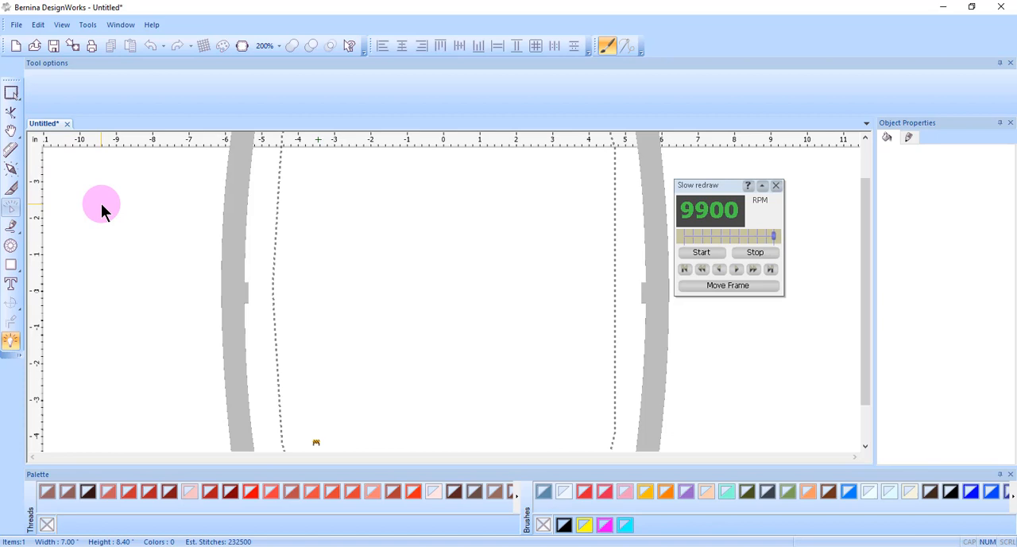
{"action": "left_click", "coordinate": [700, 251]}
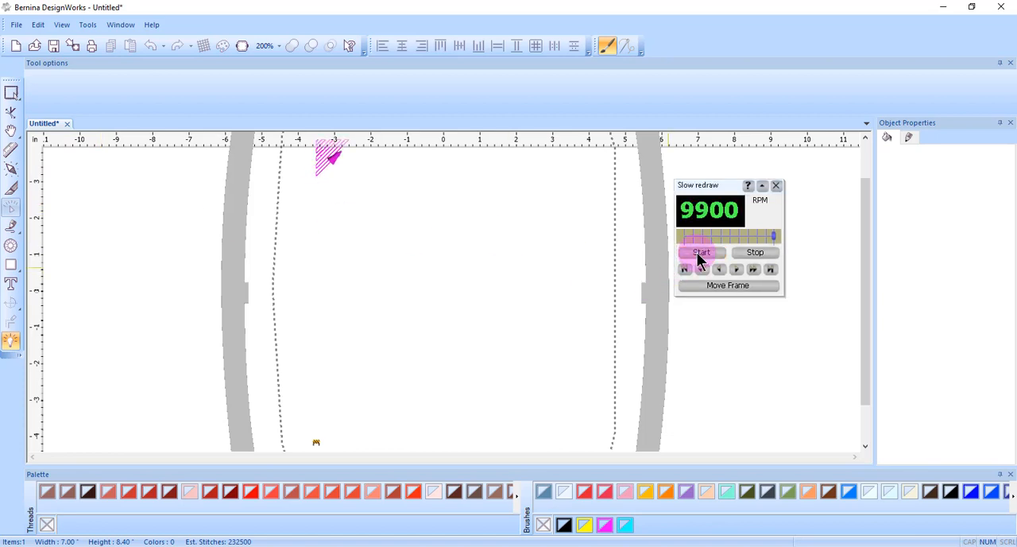
{"action": "left_click", "coordinate": [702, 251]}
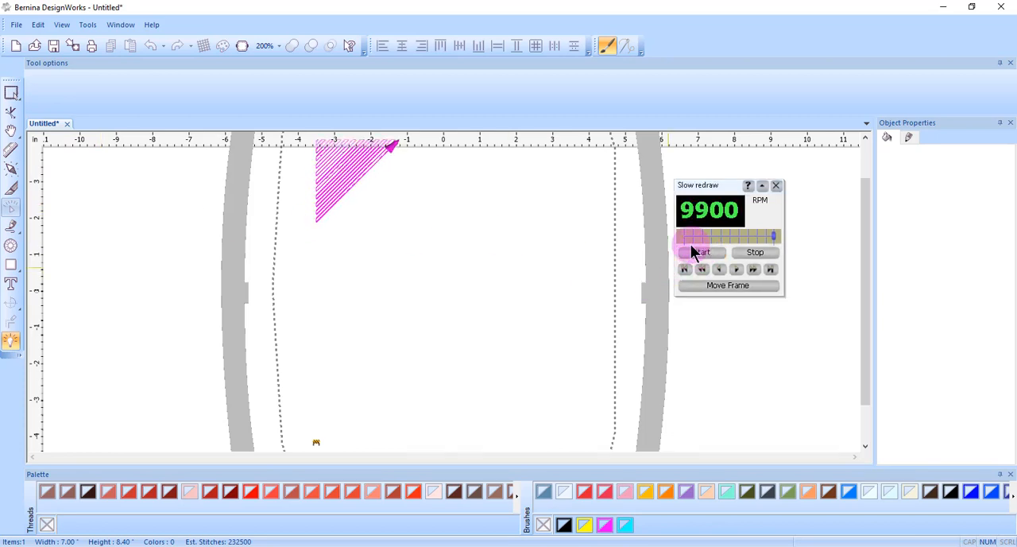
{"action": "left_click", "coordinate": [701, 251]}
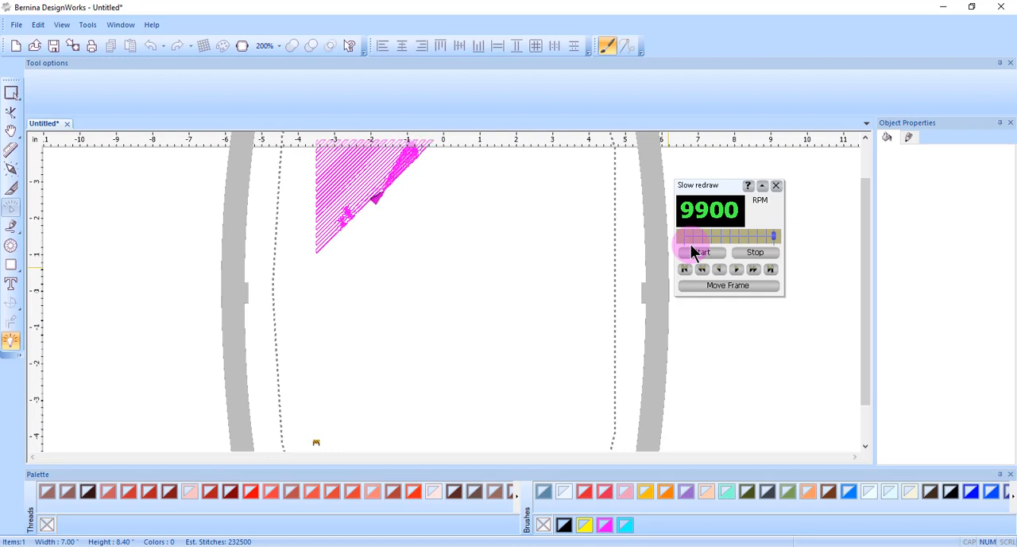
{"action": "left_click", "coordinate": [700, 251]}
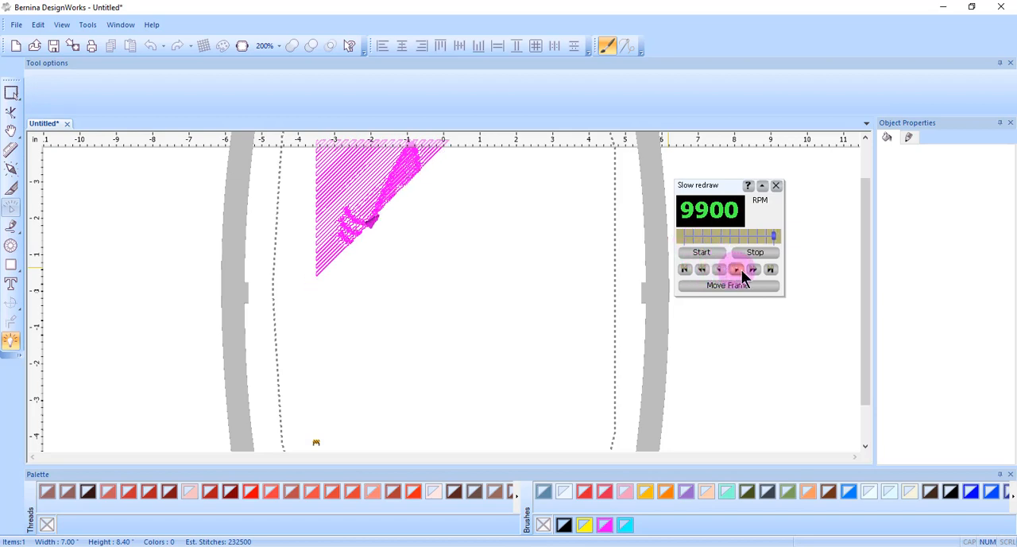
{"action": "left_click", "coordinate": [753, 270]}
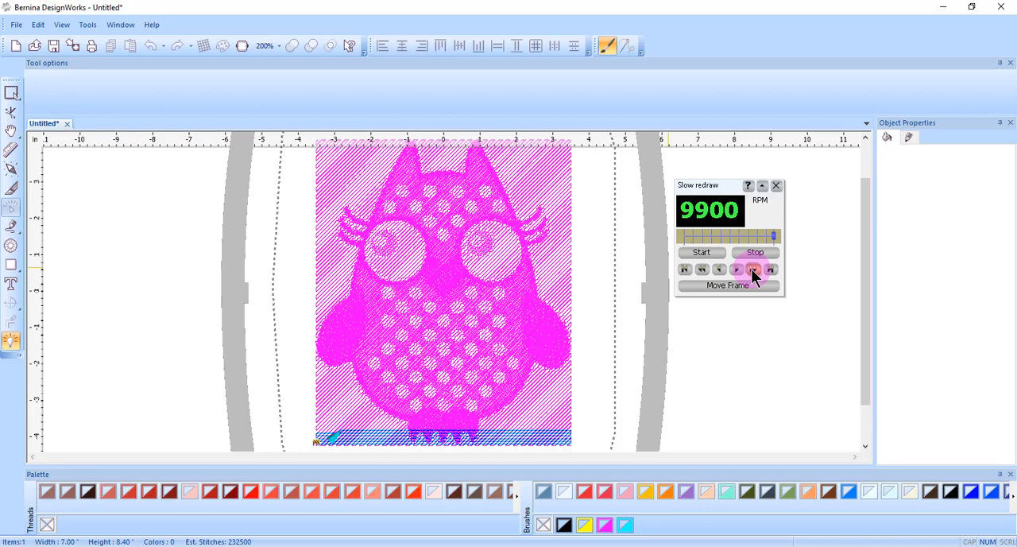
{"action": "left_click", "coordinate": [753, 270]}
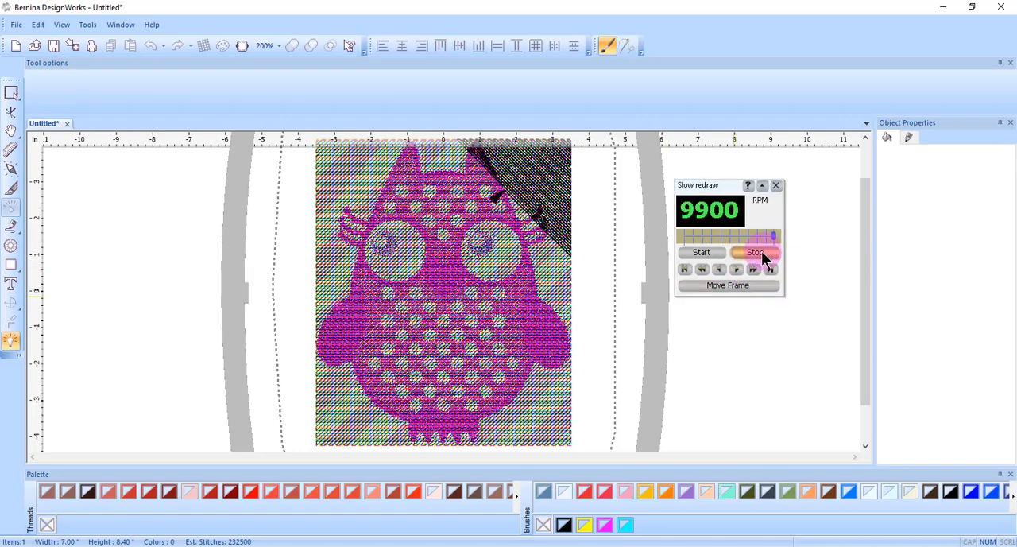
{"action": "left_click", "coordinate": [753, 251]}
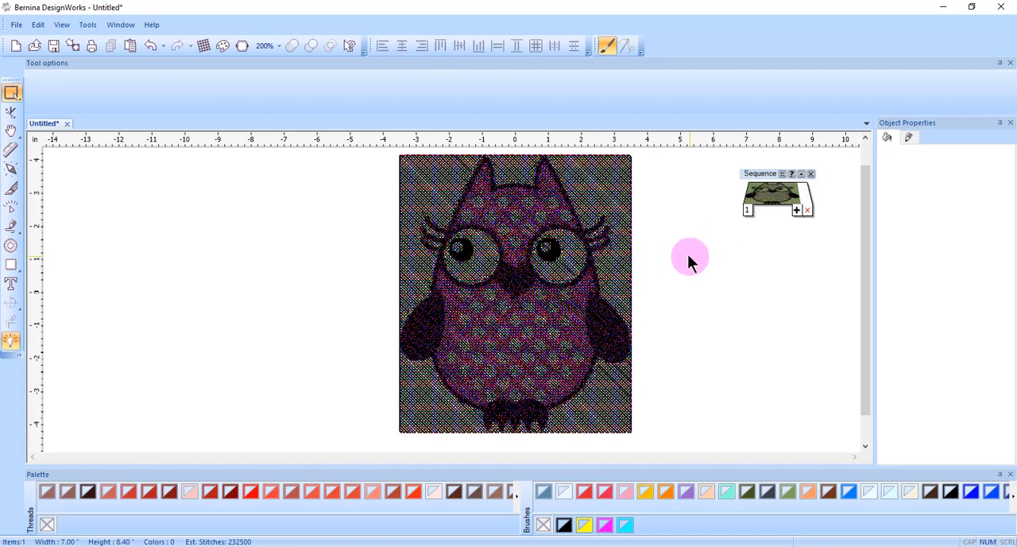
{"action": "mouse_move", "coordinate": [691, 274]}
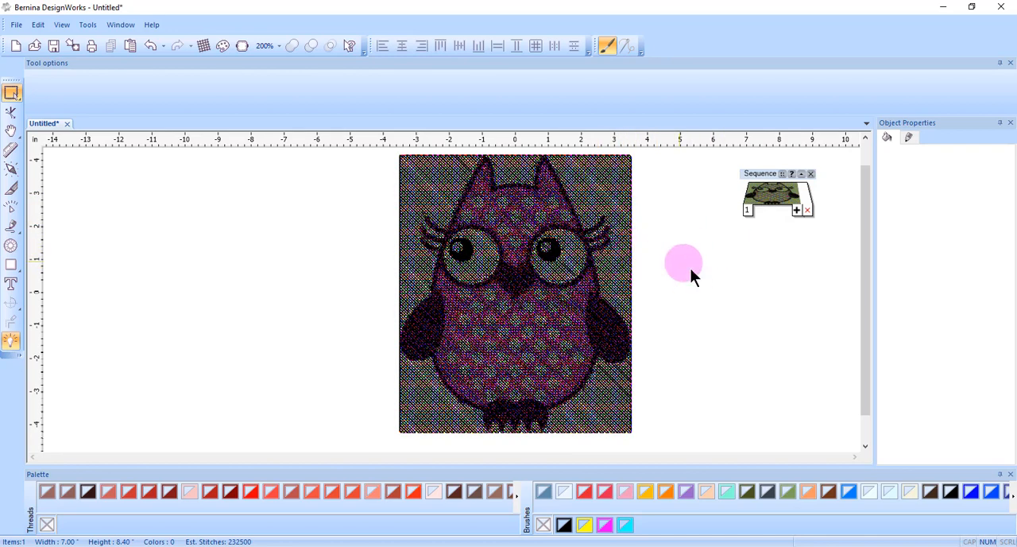
{"action": "mouse_move", "coordinate": [714, 280]}
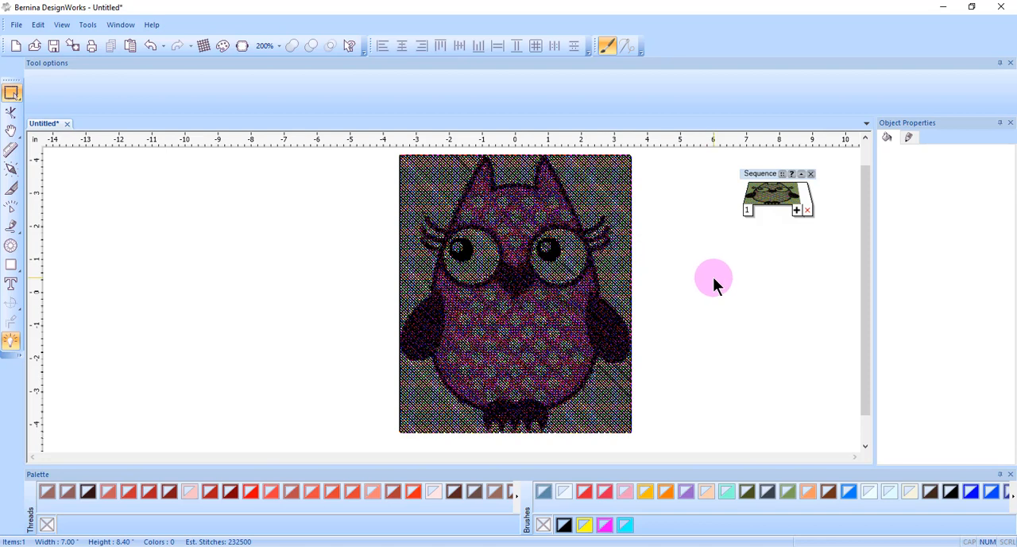